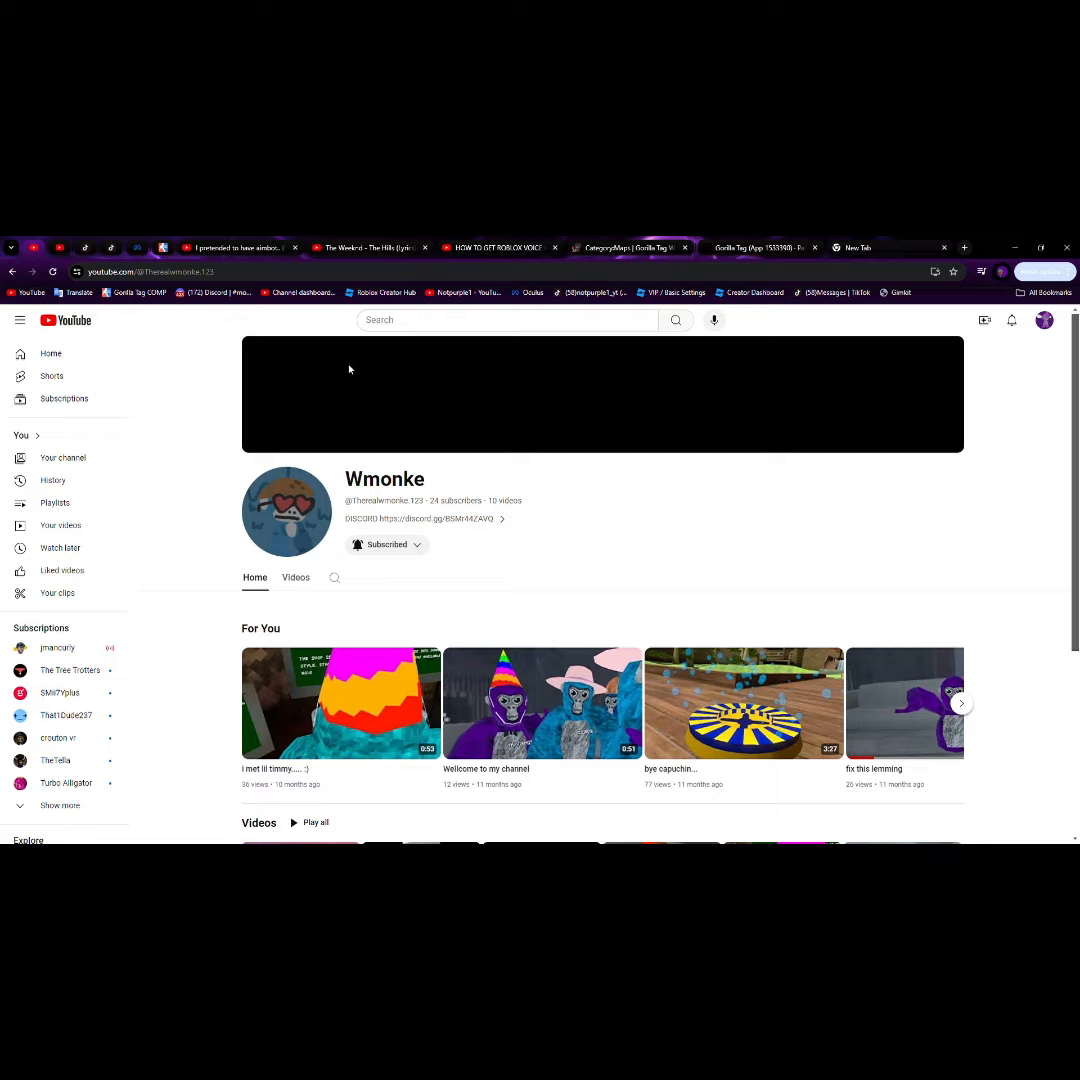
{"action": "mouse_move", "coordinate": [308, 512]}
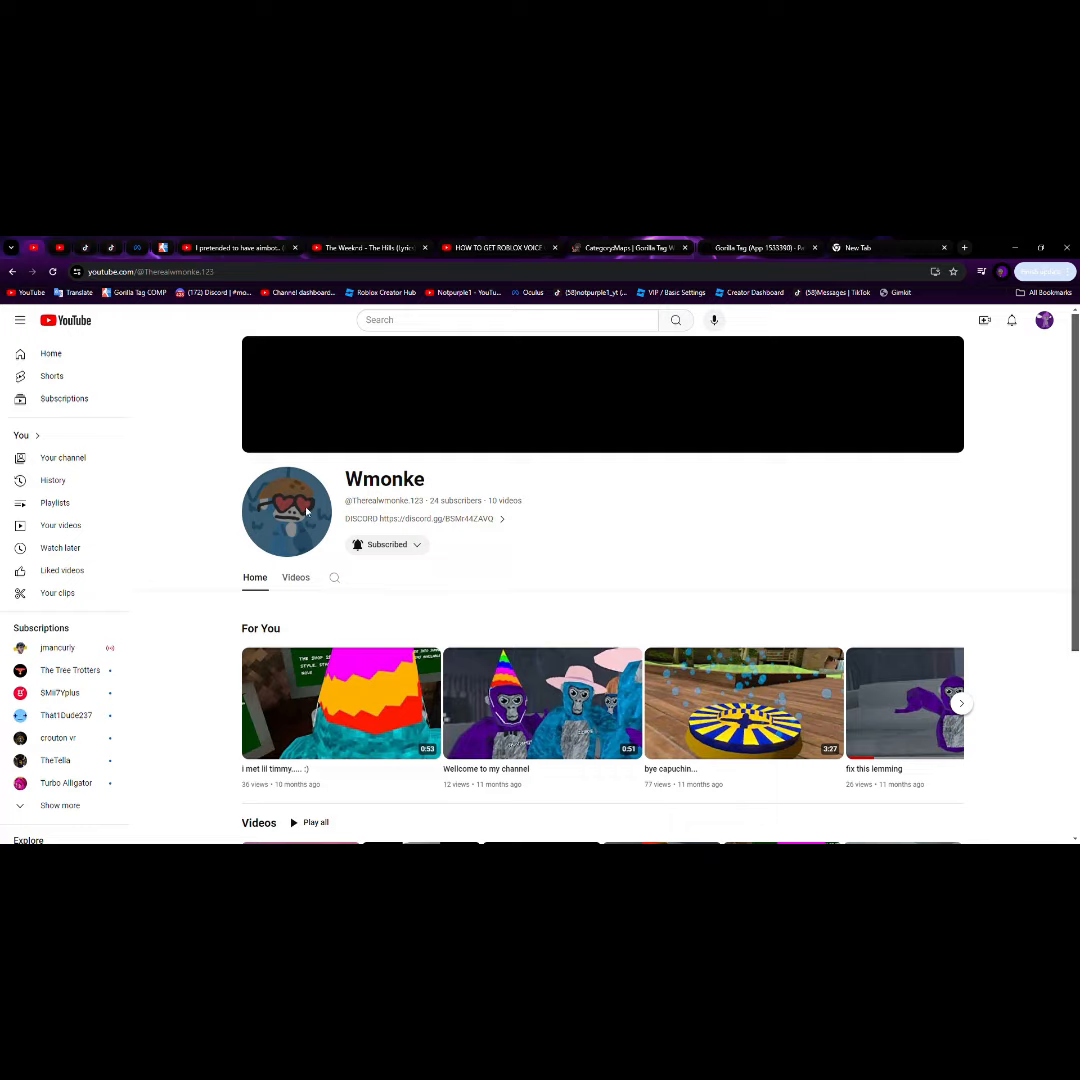
{"action": "mouse_move", "coordinate": [304, 492]}
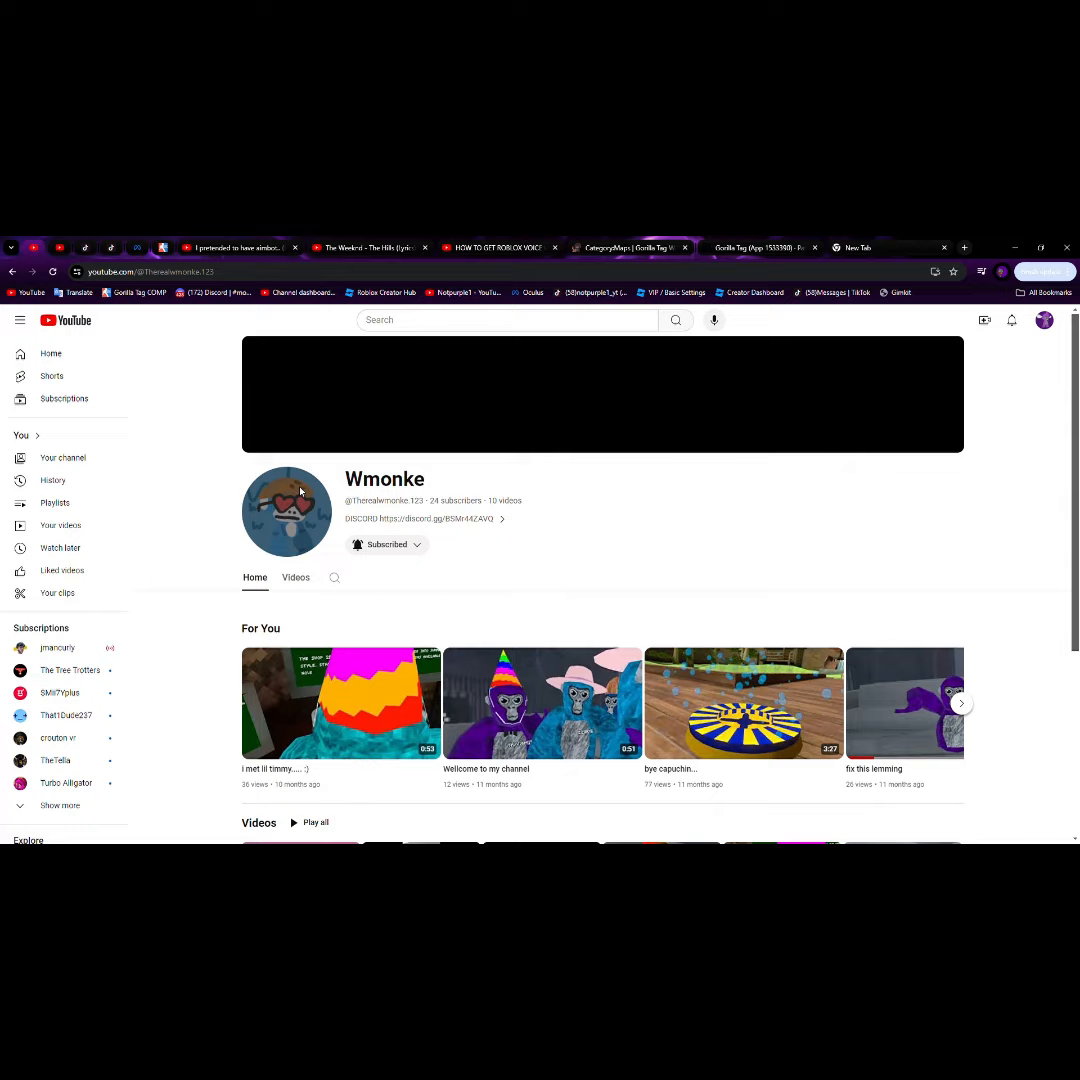
{"action": "mouse_move", "coordinate": [790, 668]}
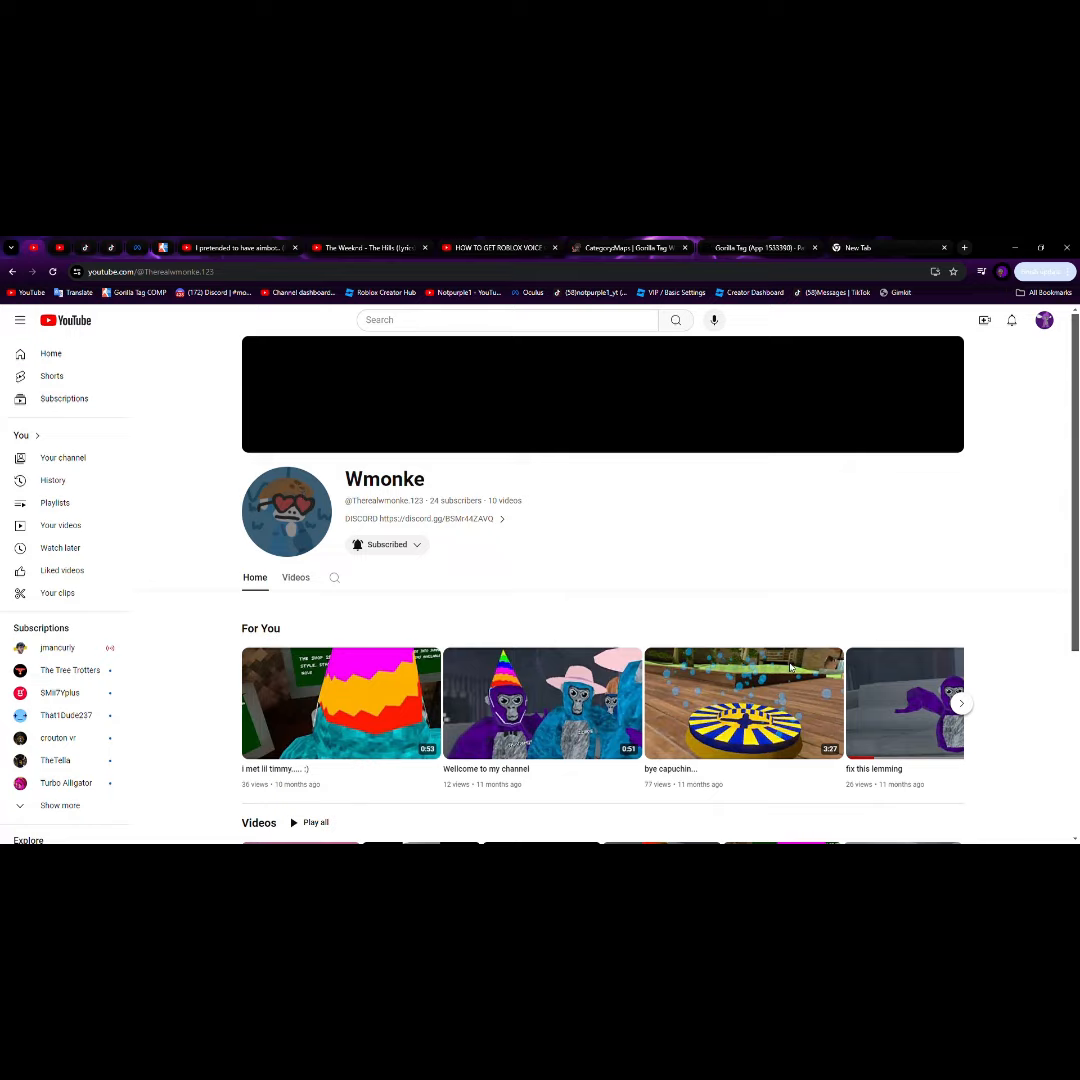
{"action": "mouse_move", "coordinate": [496, 520]}
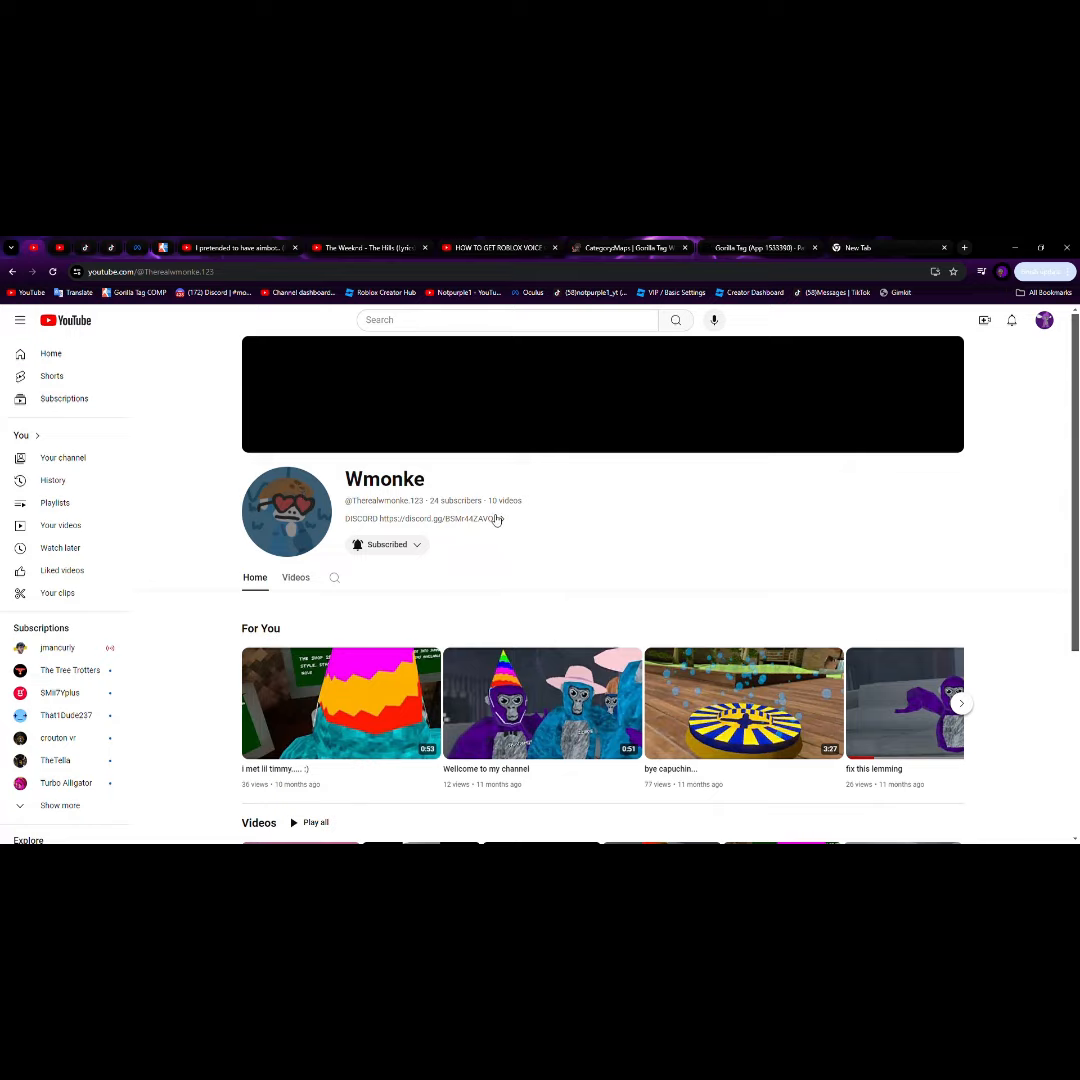
{"action": "mouse_move", "coordinate": [504, 520]}
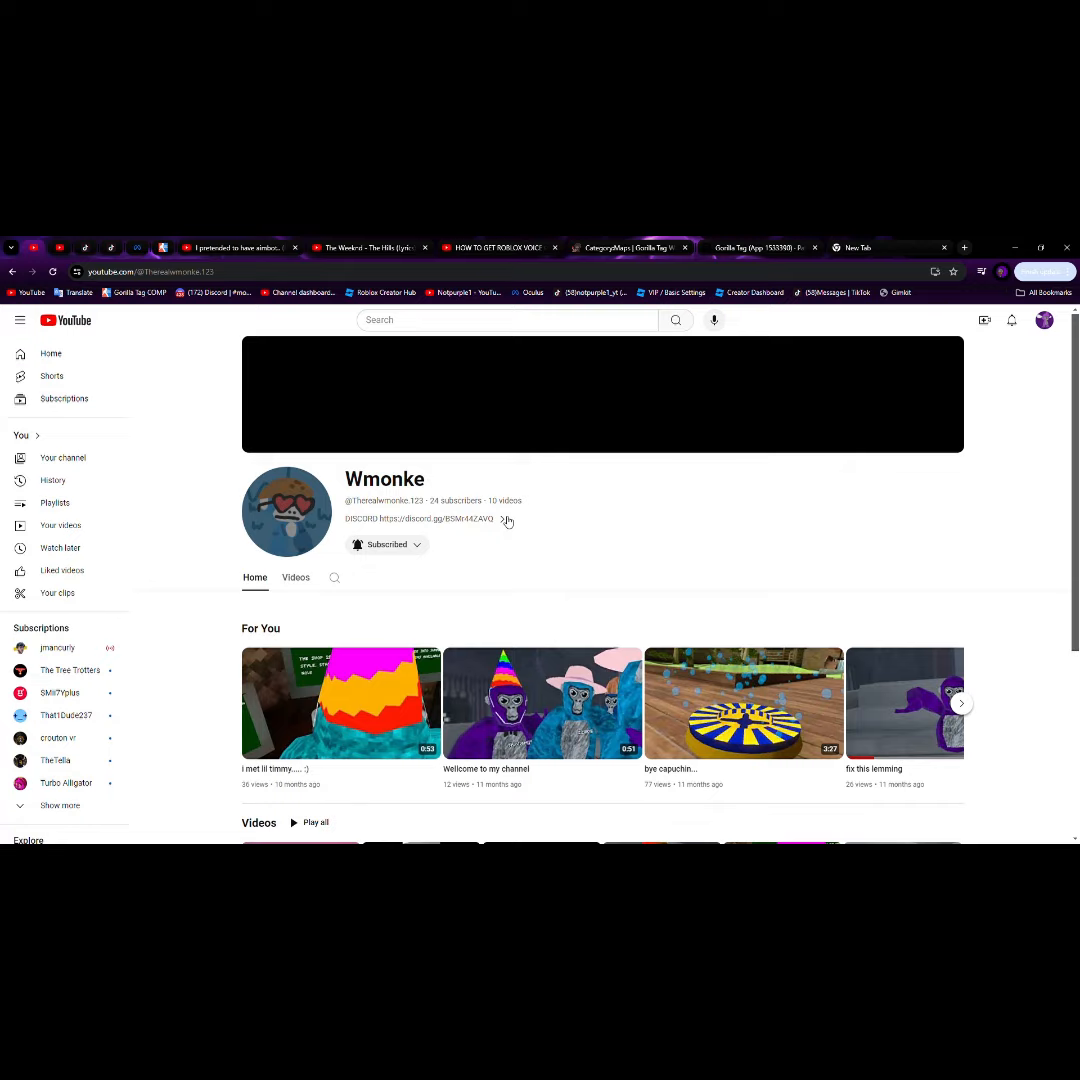
Scroll through the sidebar and open the Extreme sonic channel from the Subscriptions list.
{"action": "scroll", "scroll_direction": "down", "scroll_amount": 3}
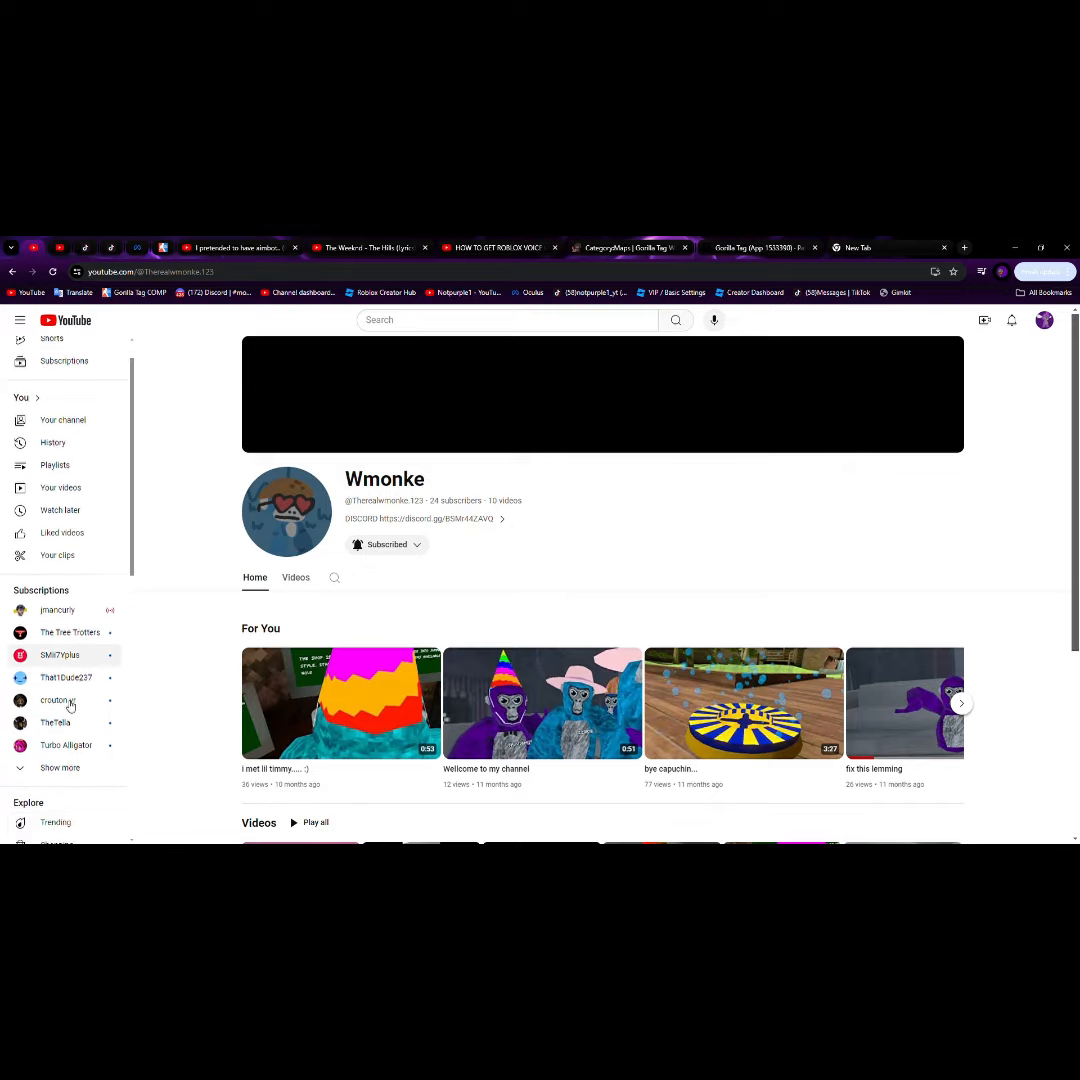
{"action": "scroll", "scroll_direction": "down", "scroll_amount": 3}
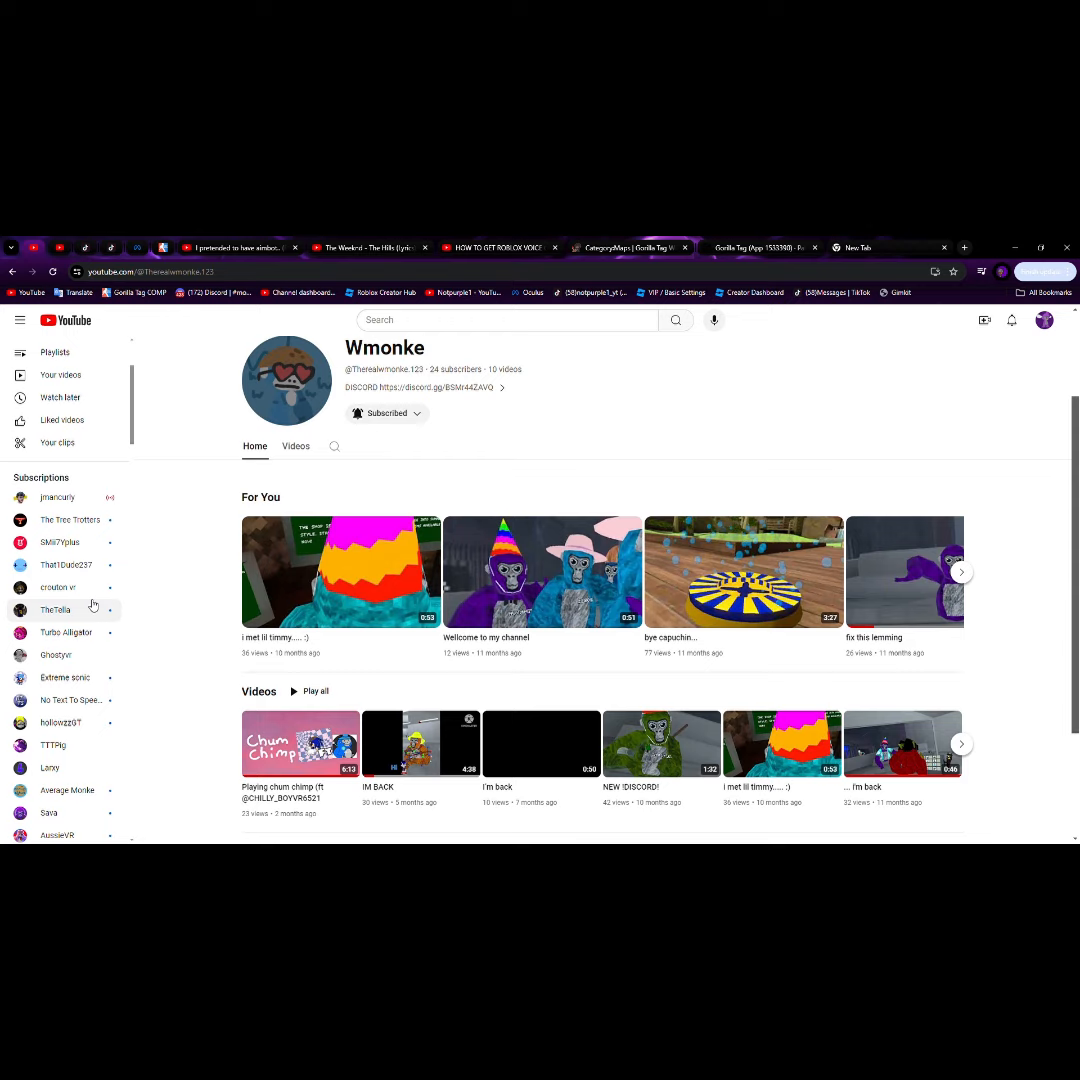
{"action": "scroll", "scroll_direction": "down", "scroll_amount": 3}
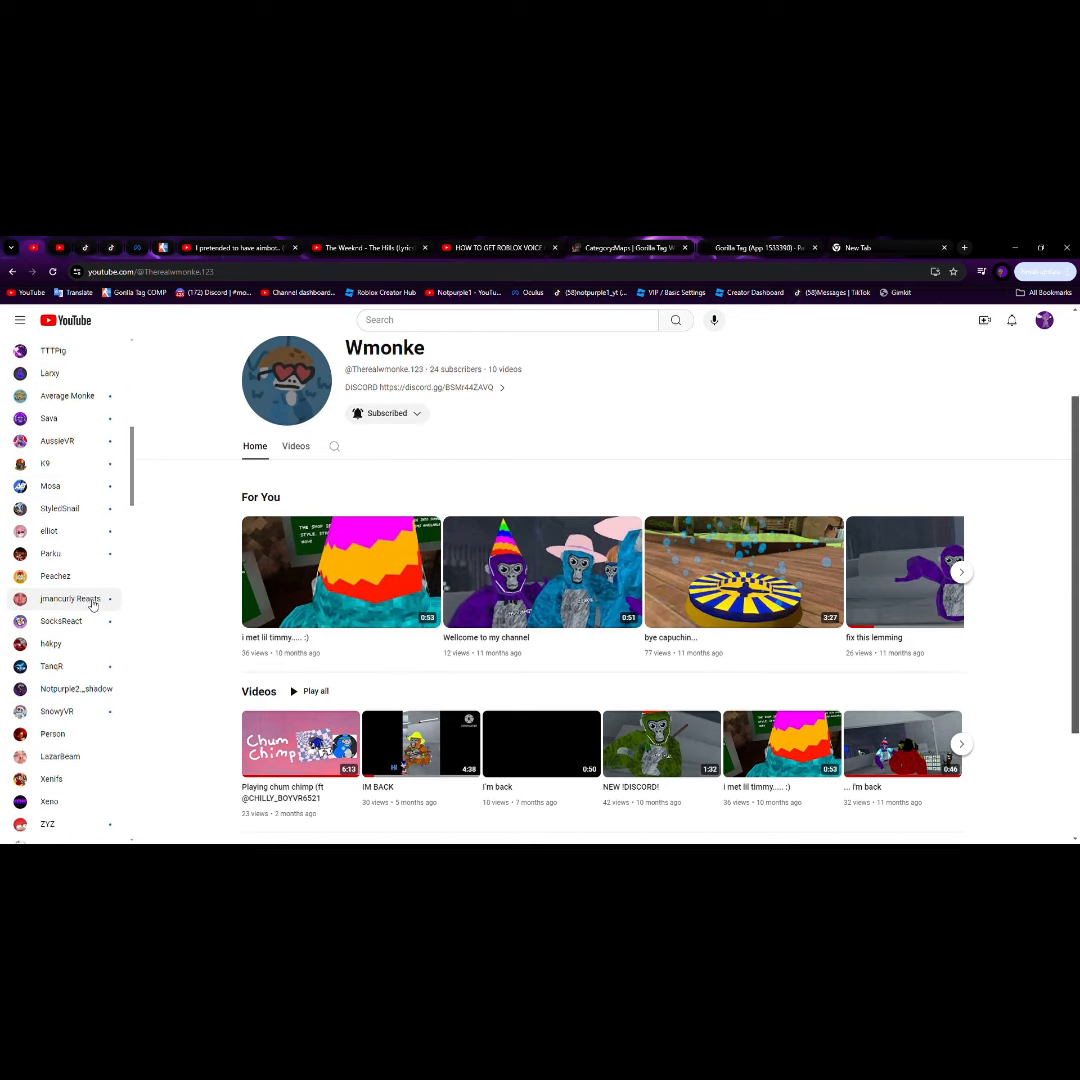
{"action": "scroll", "scroll_direction": "down", "scroll_amount": 3}
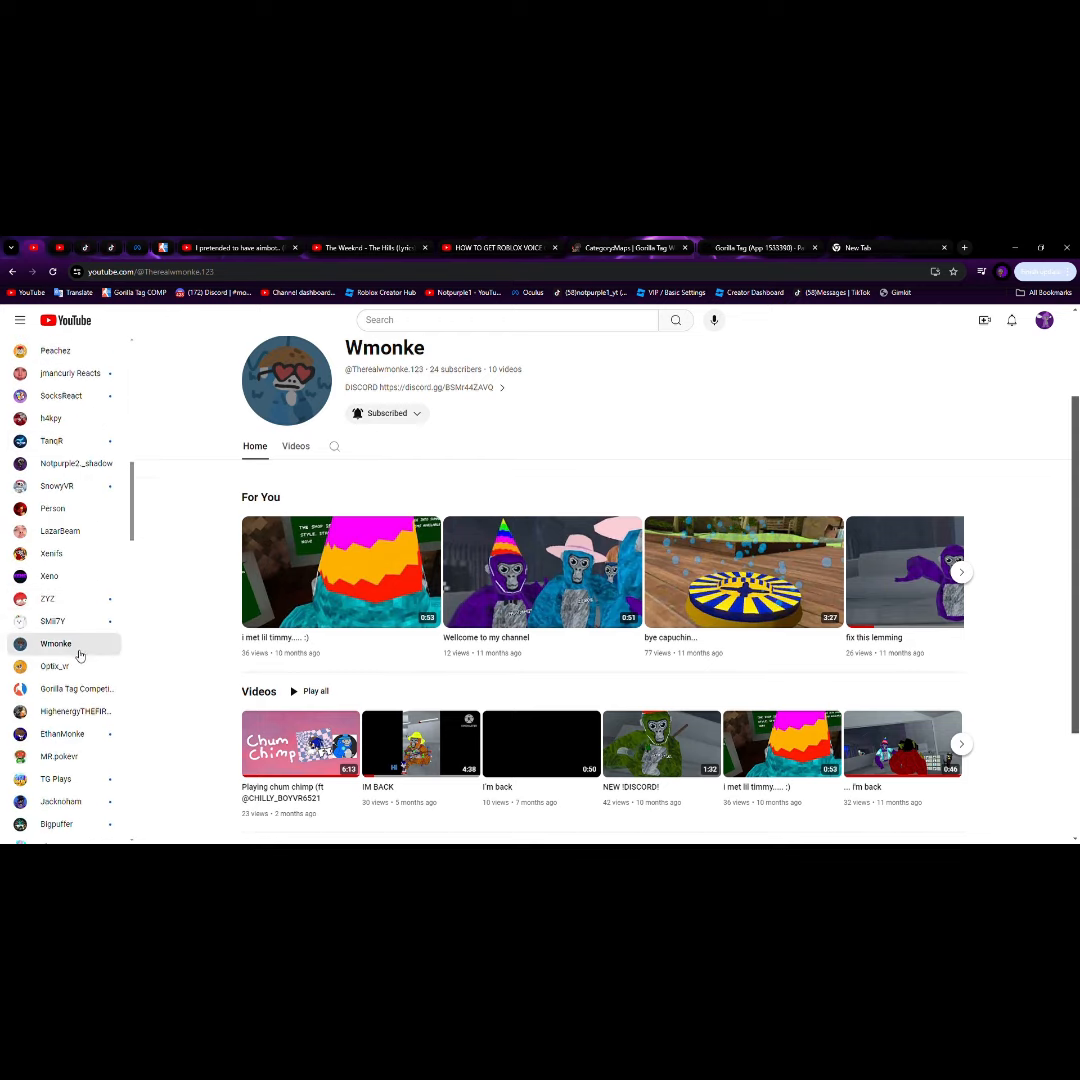
{"action": "scroll", "scroll_direction": "down", "scroll_amount": 3}
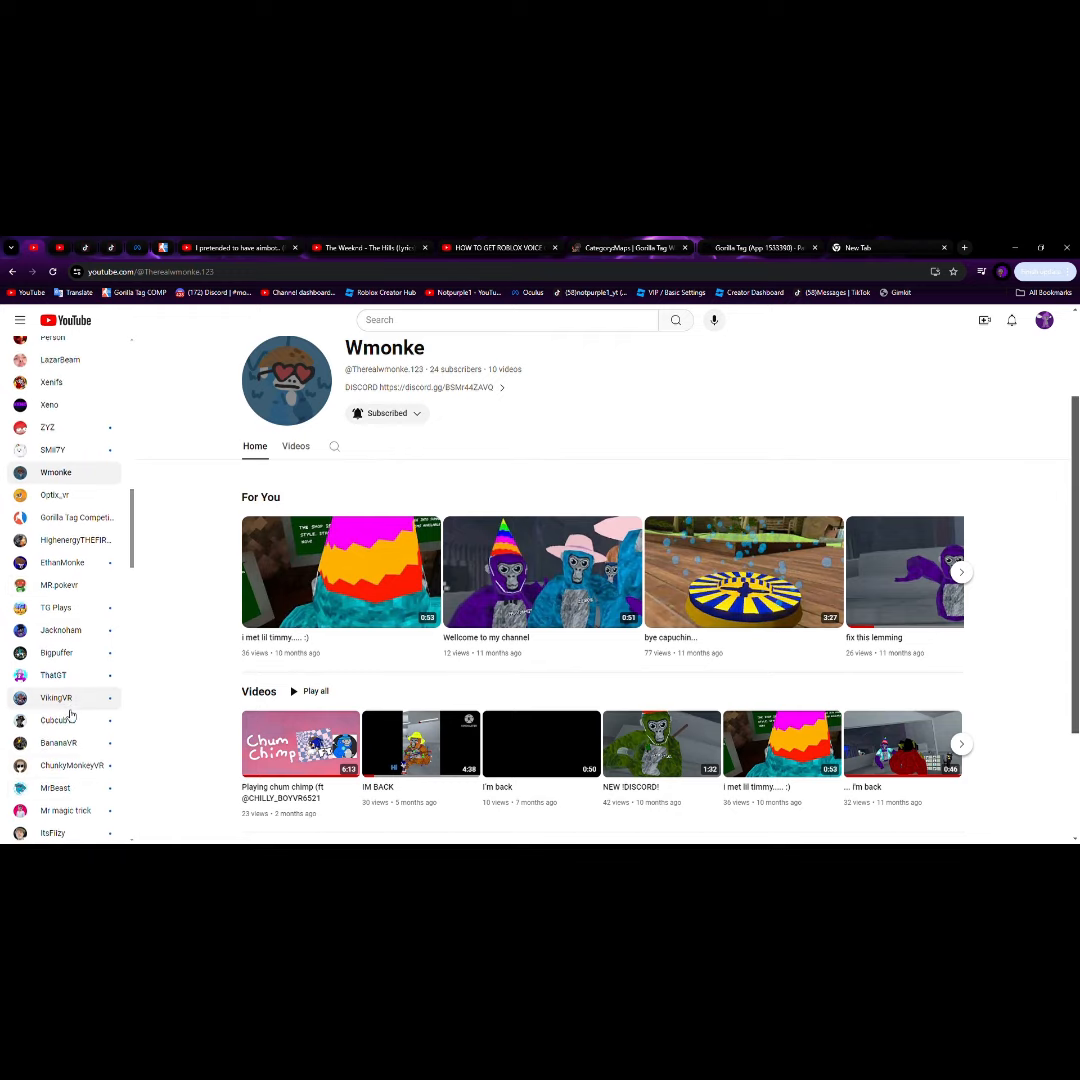
{"action": "scroll", "scroll_direction": "down", "scroll_amount": 3}
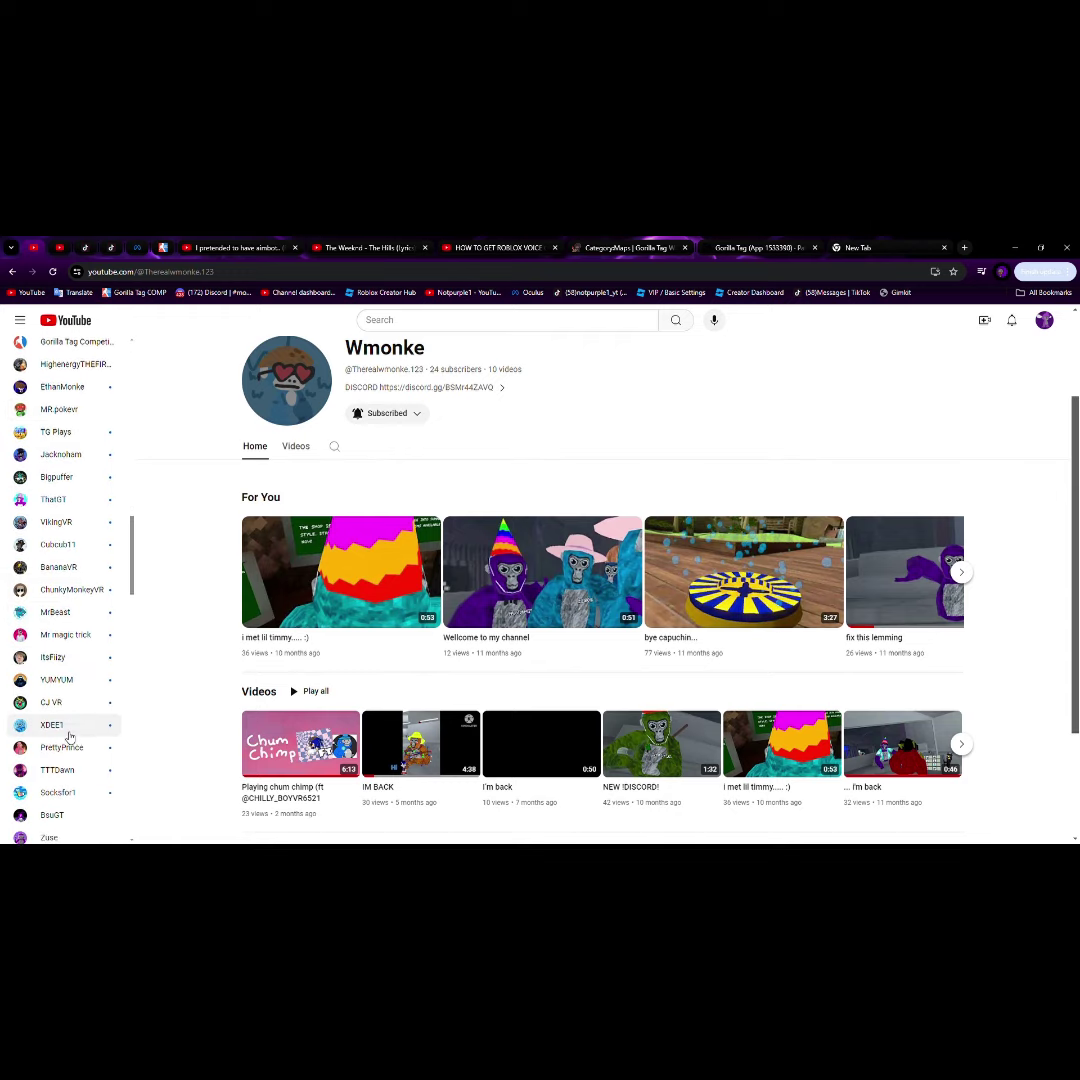
{"action": "scroll", "scroll_direction": "down", "scroll_amount": 3}
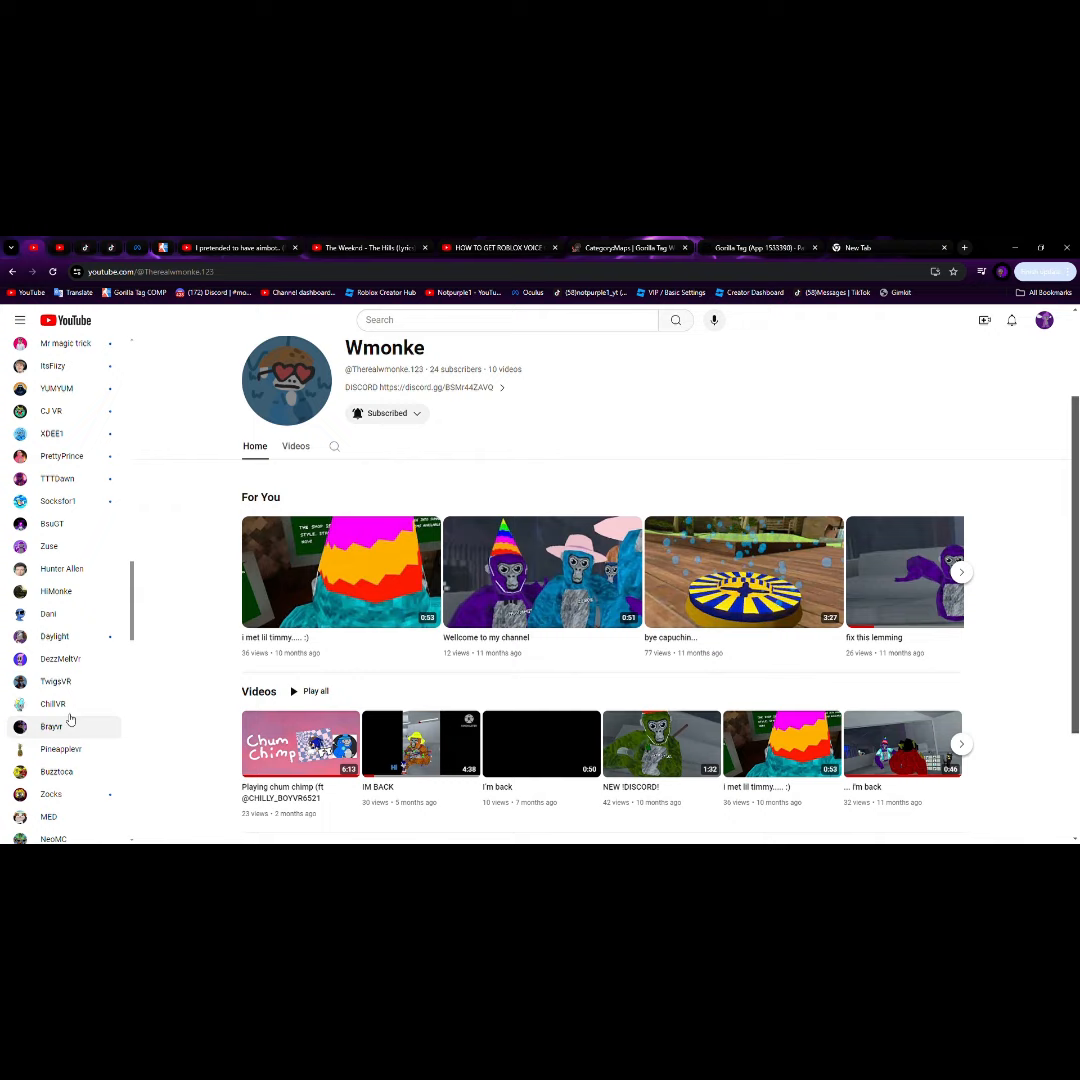
{"action": "scroll", "scroll_direction": "down", "scroll_amount": 3}
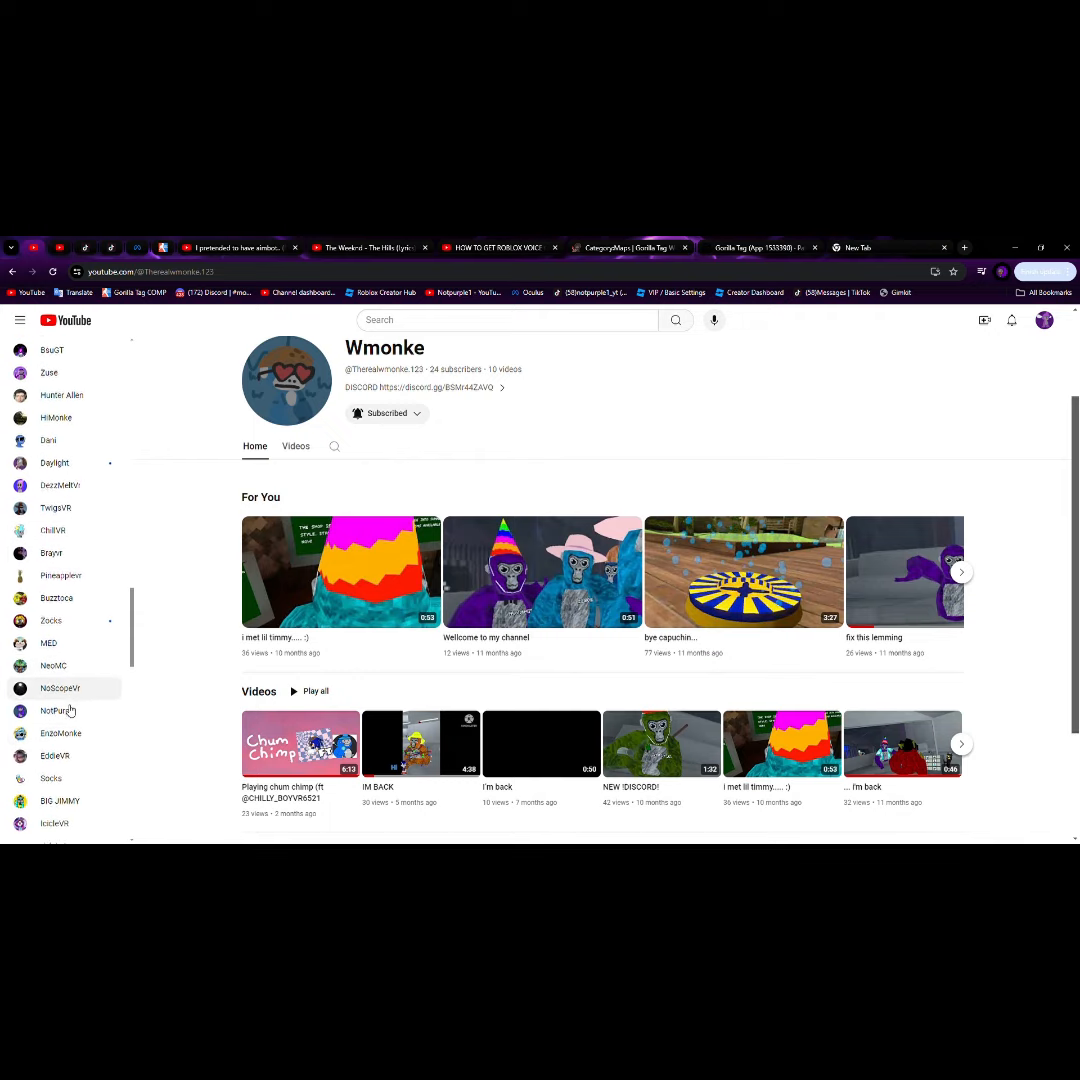
{"action": "scroll", "scroll_direction": "down", "scroll_amount": 3}
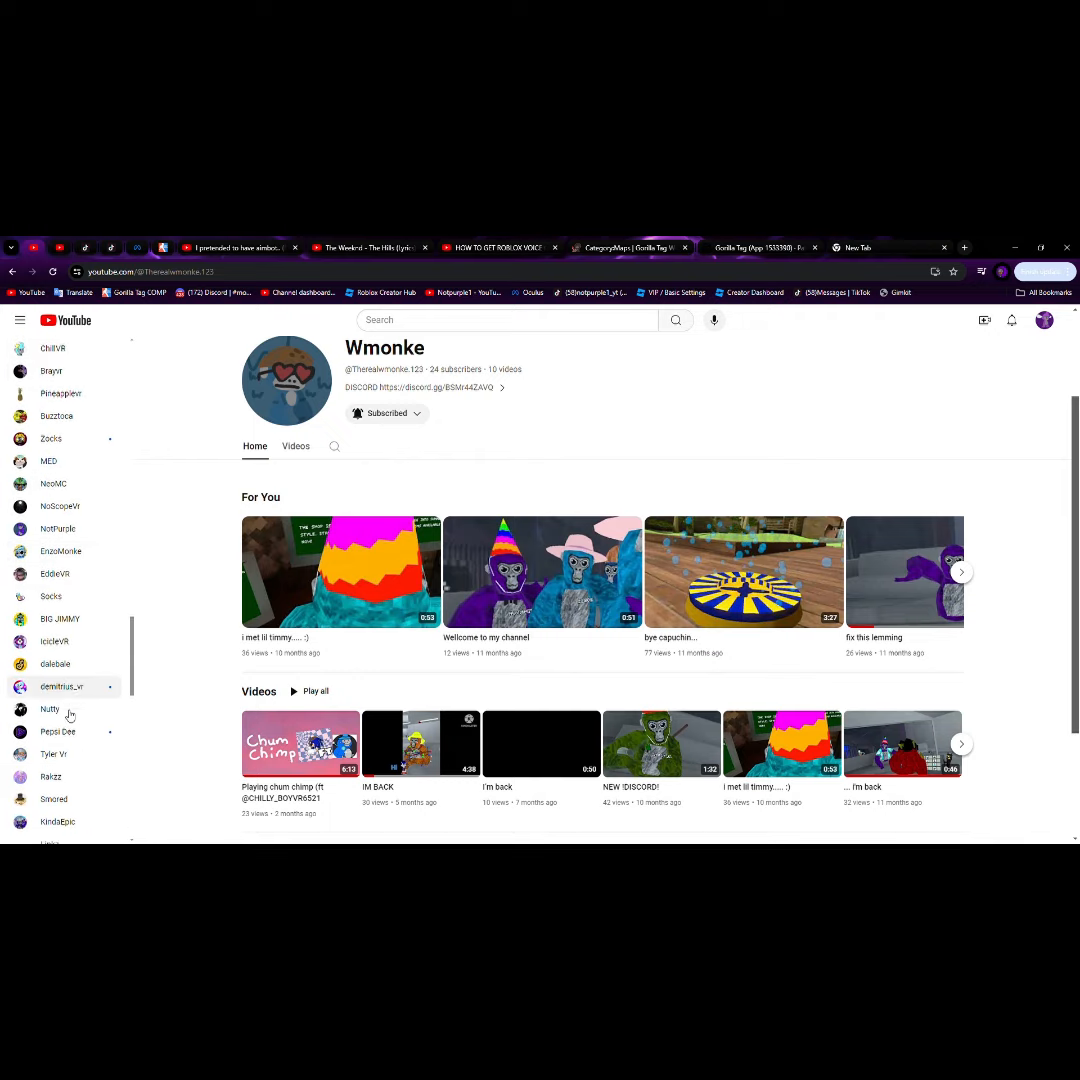
{"action": "scroll", "scroll_direction": "down", "scroll_amount": 3}
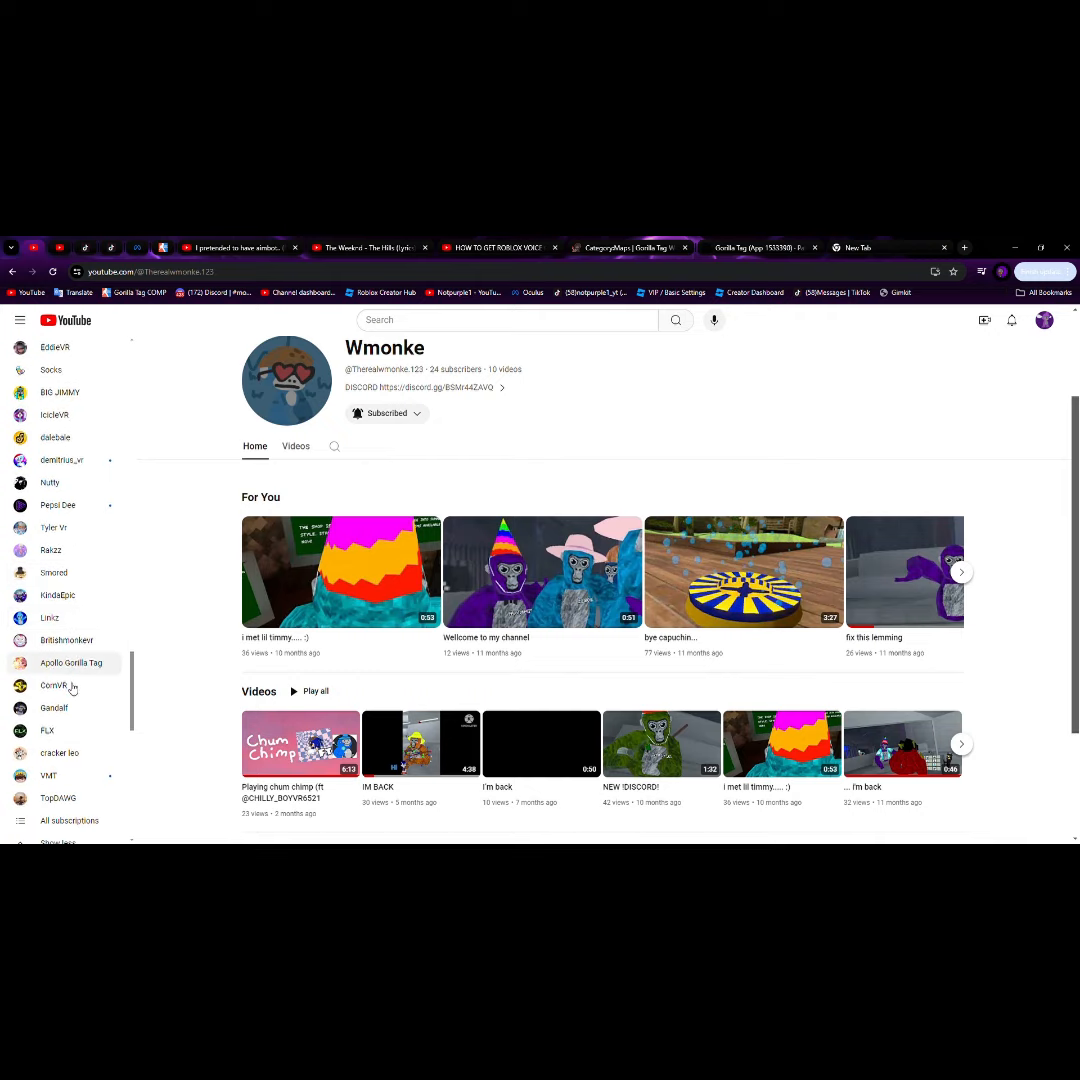
{"action": "scroll", "scroll_direction": "down", "scroll_amount": 3}
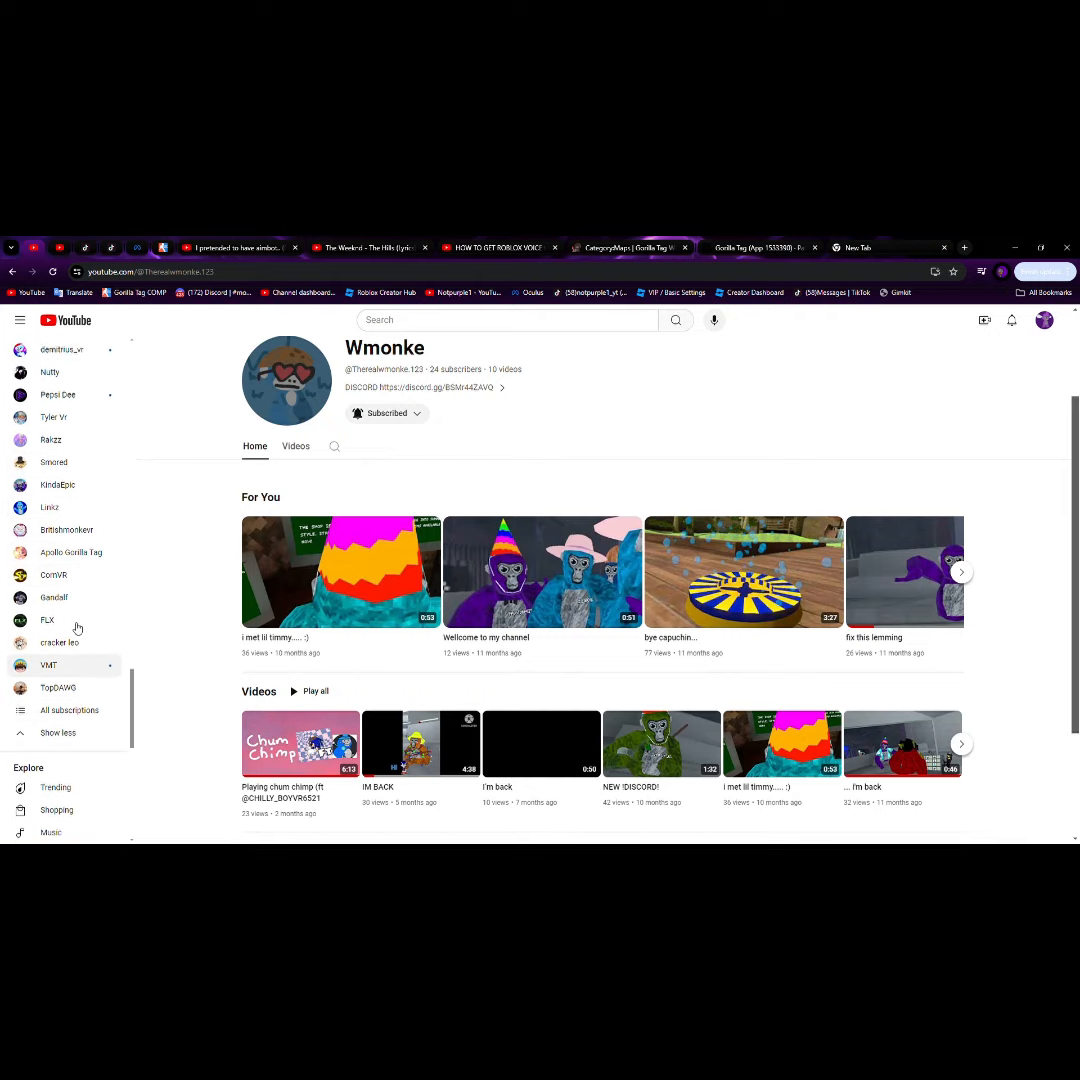
{"action": "scroll", "scroll_direction": "down", "scroll_amount": 3}
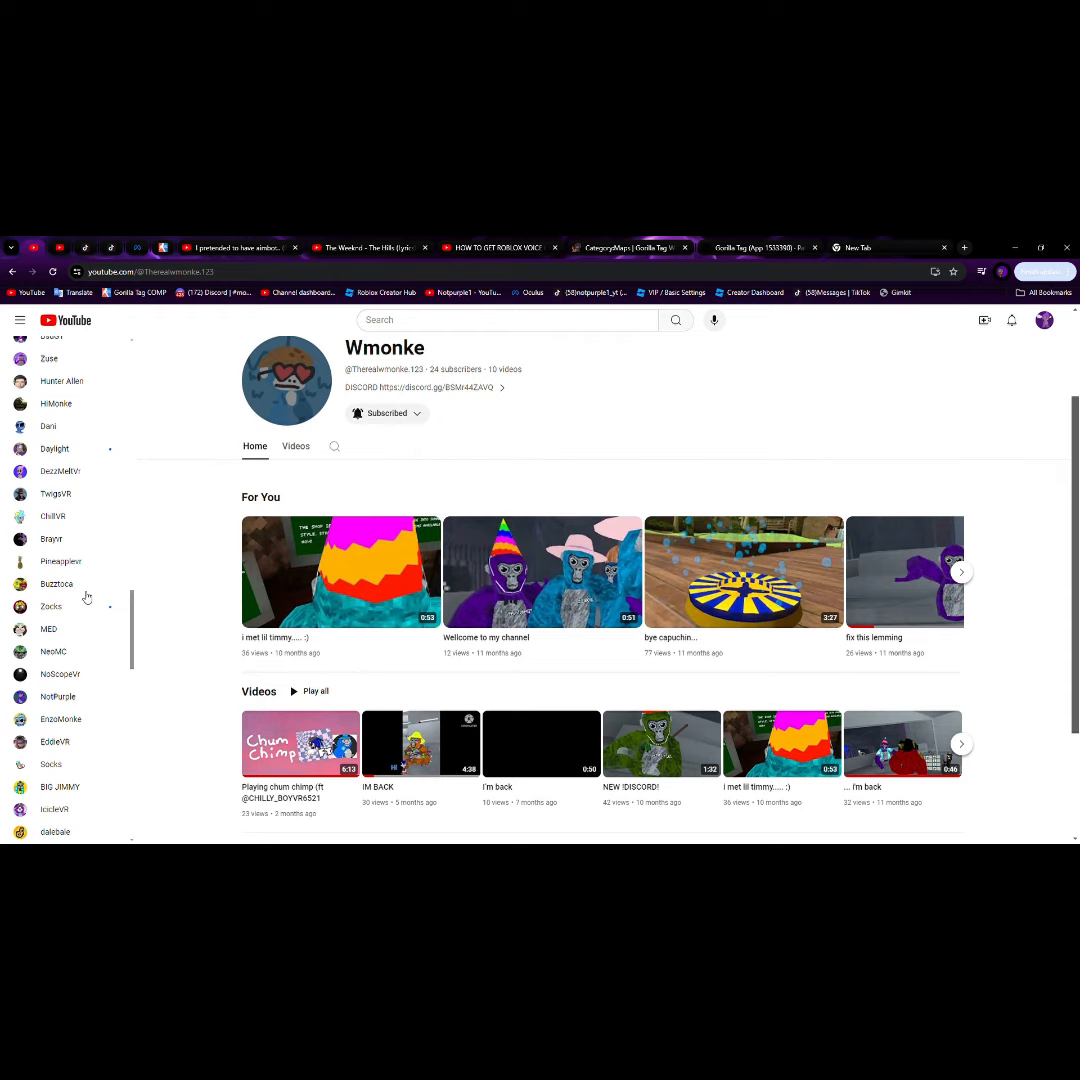
{"action": "scroll", "scroll_direction": "up", "scroll_amount": 3}
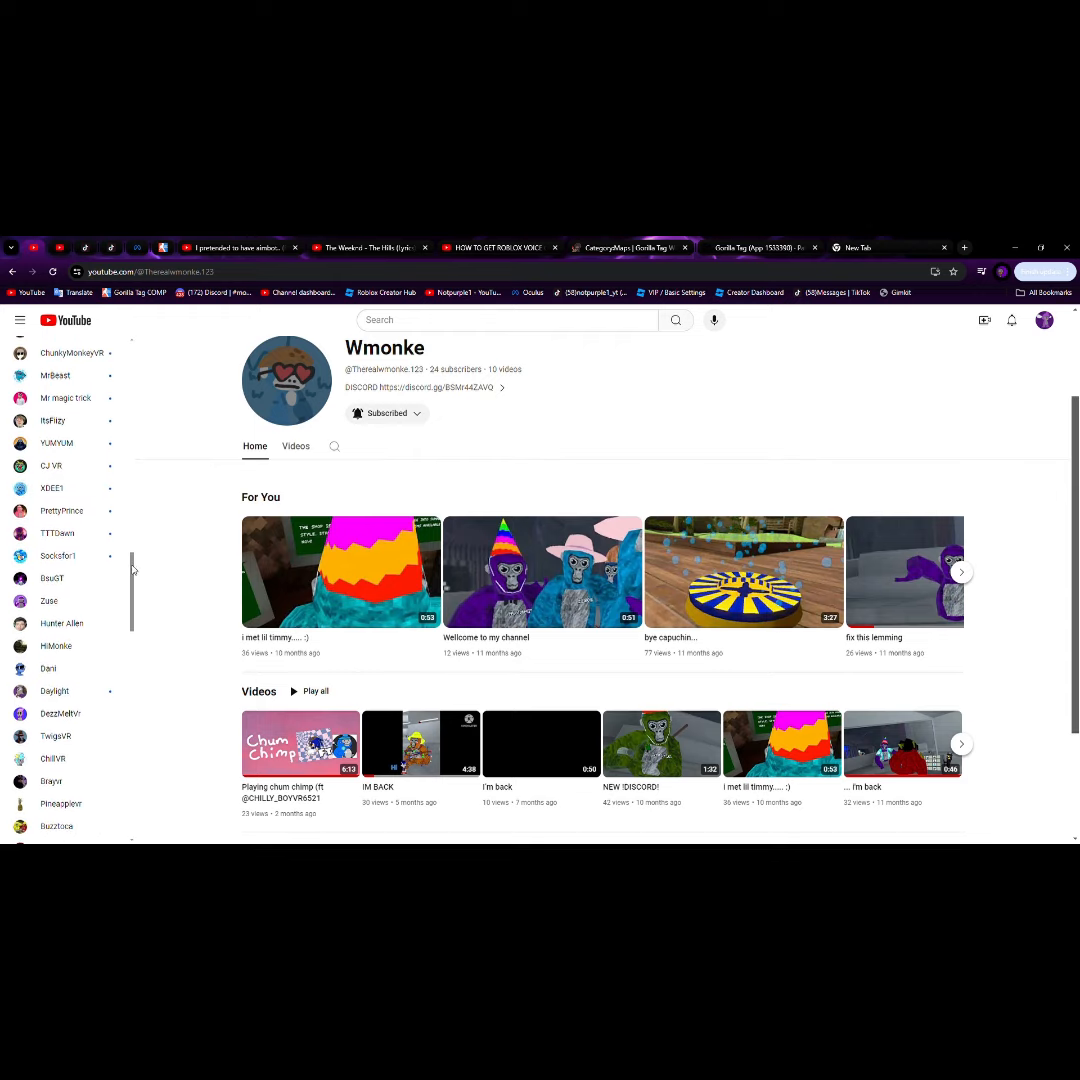
{"action": "scroll", "scroll_direction": "up", "scroll_amount": 3}
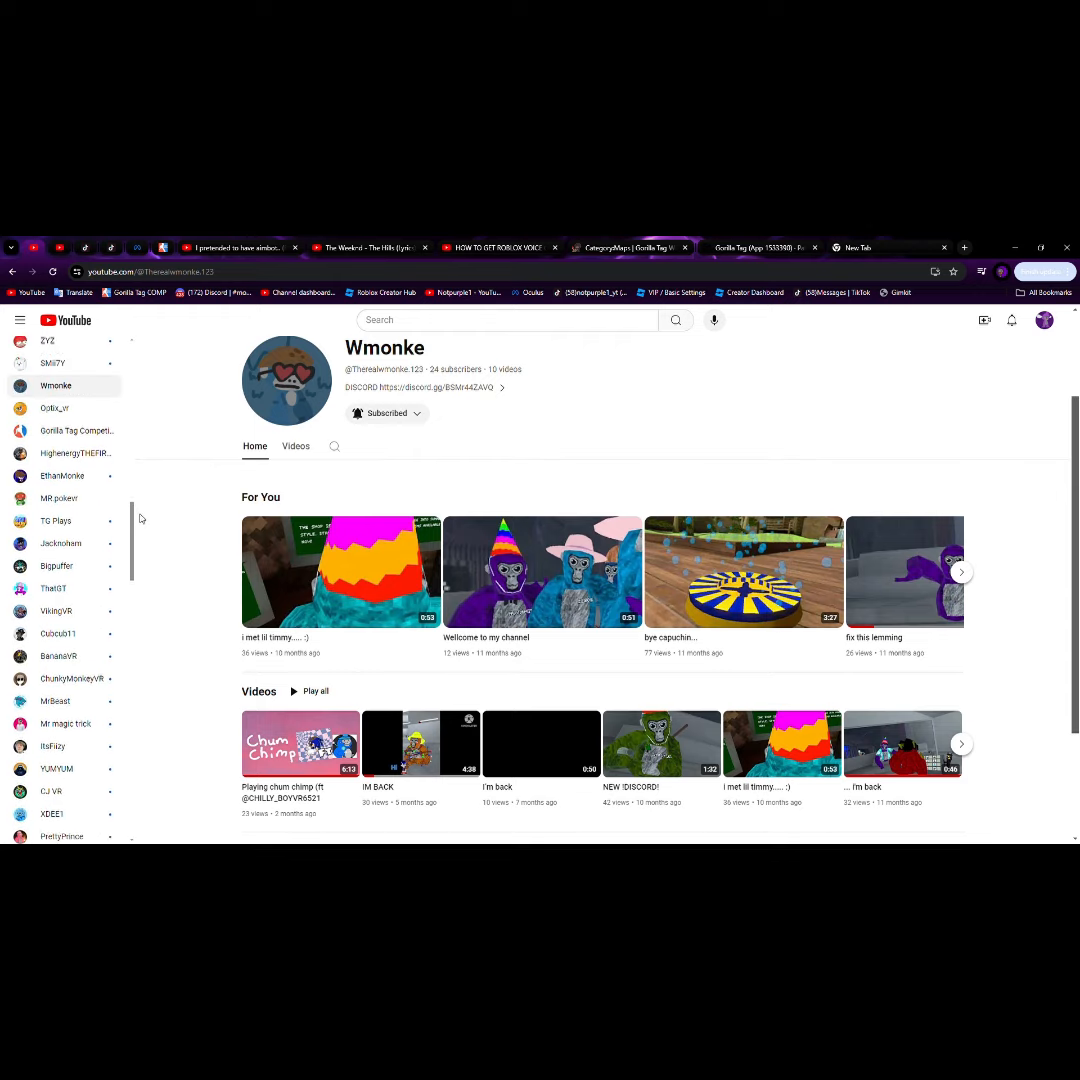
{"action": "scroll", "scroll_direction": "up", "scroll_amount": 3}
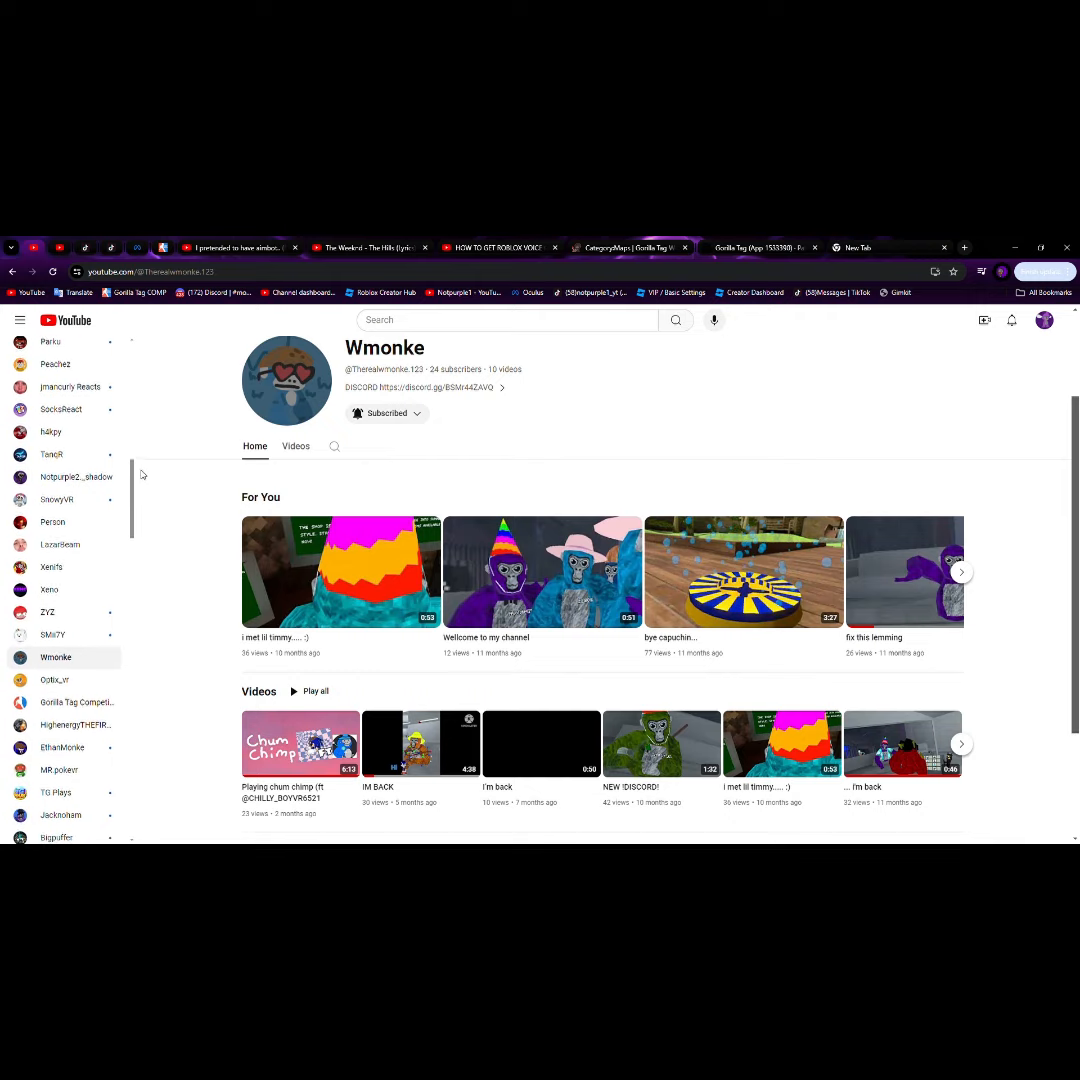
{"action": "scroll", "scroll_direction": "up", "scroll_amount": 3}
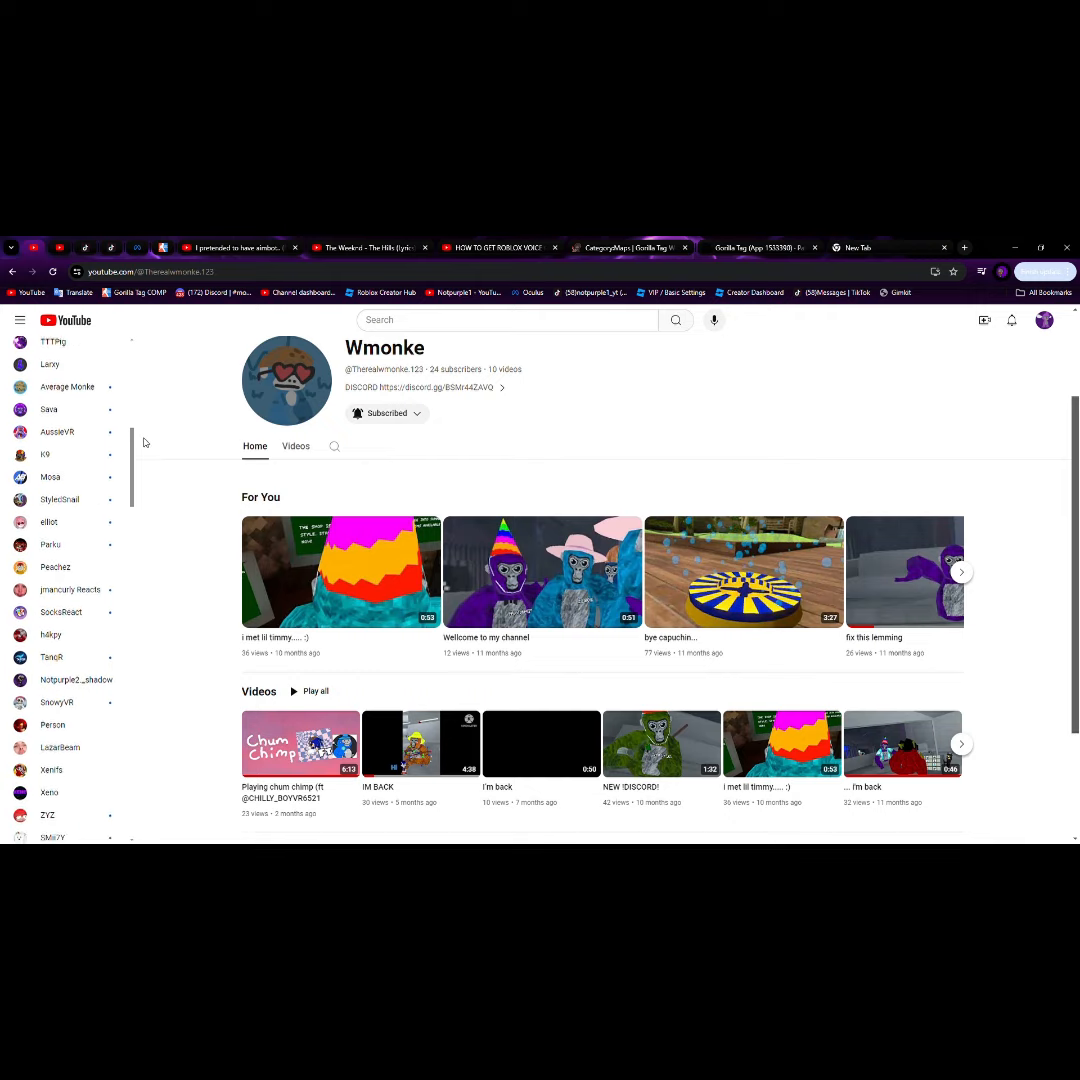
{"action": "scroll", "scroll_direction": "up", "scroll_amount": 3}
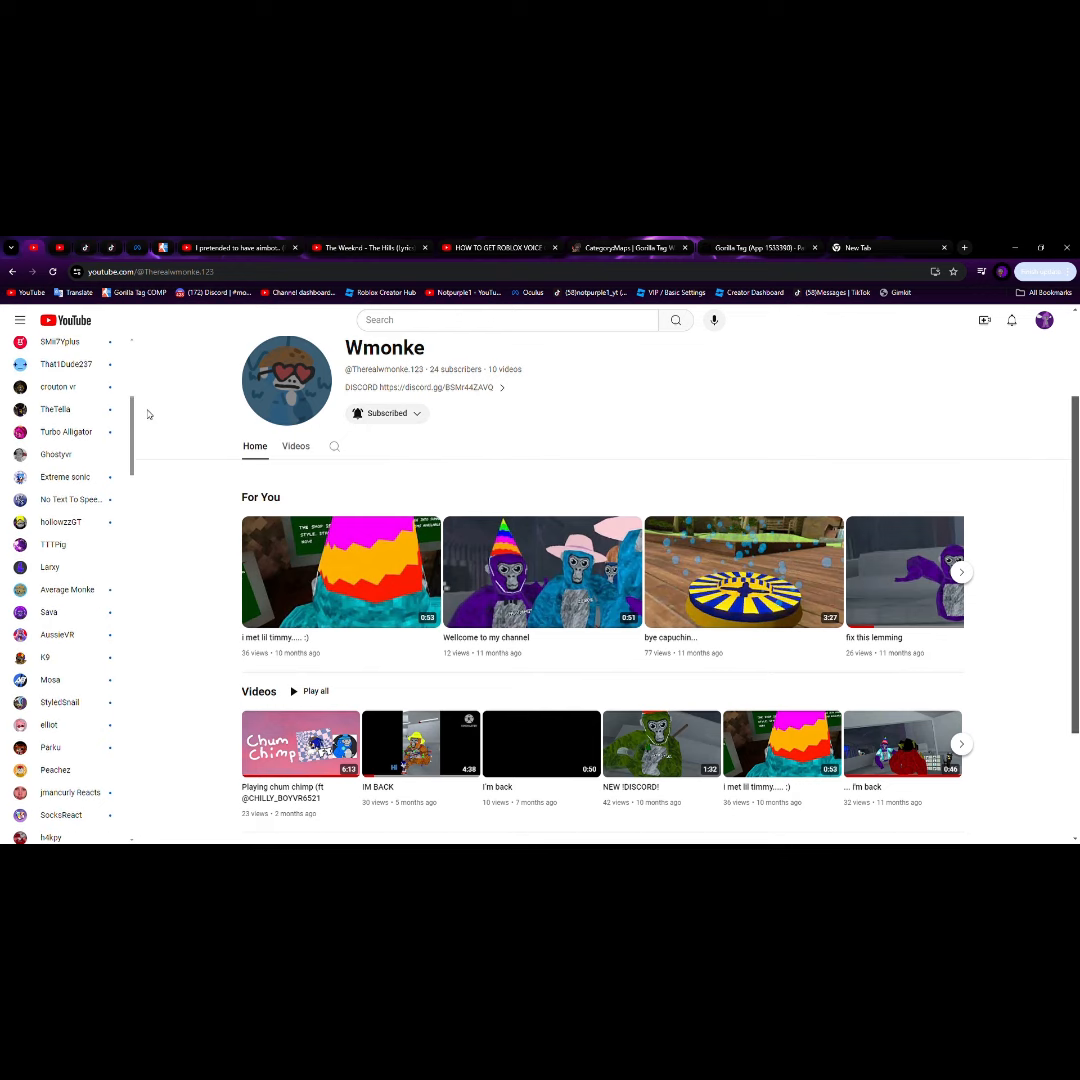
{"action": "left_click", "coordinate": [64, 476]}
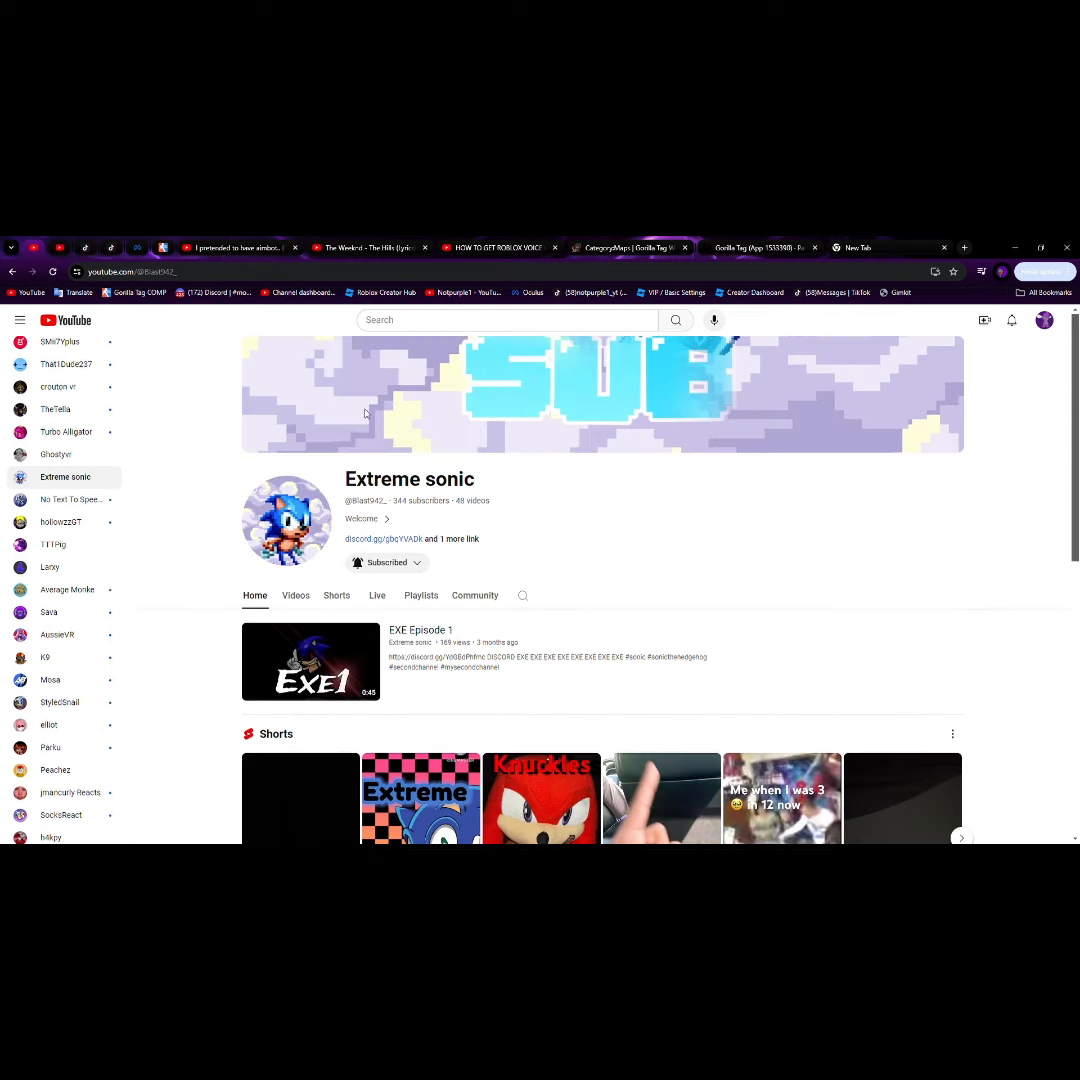
{"action": "mouse_move", "coordinate": [768, 452]}
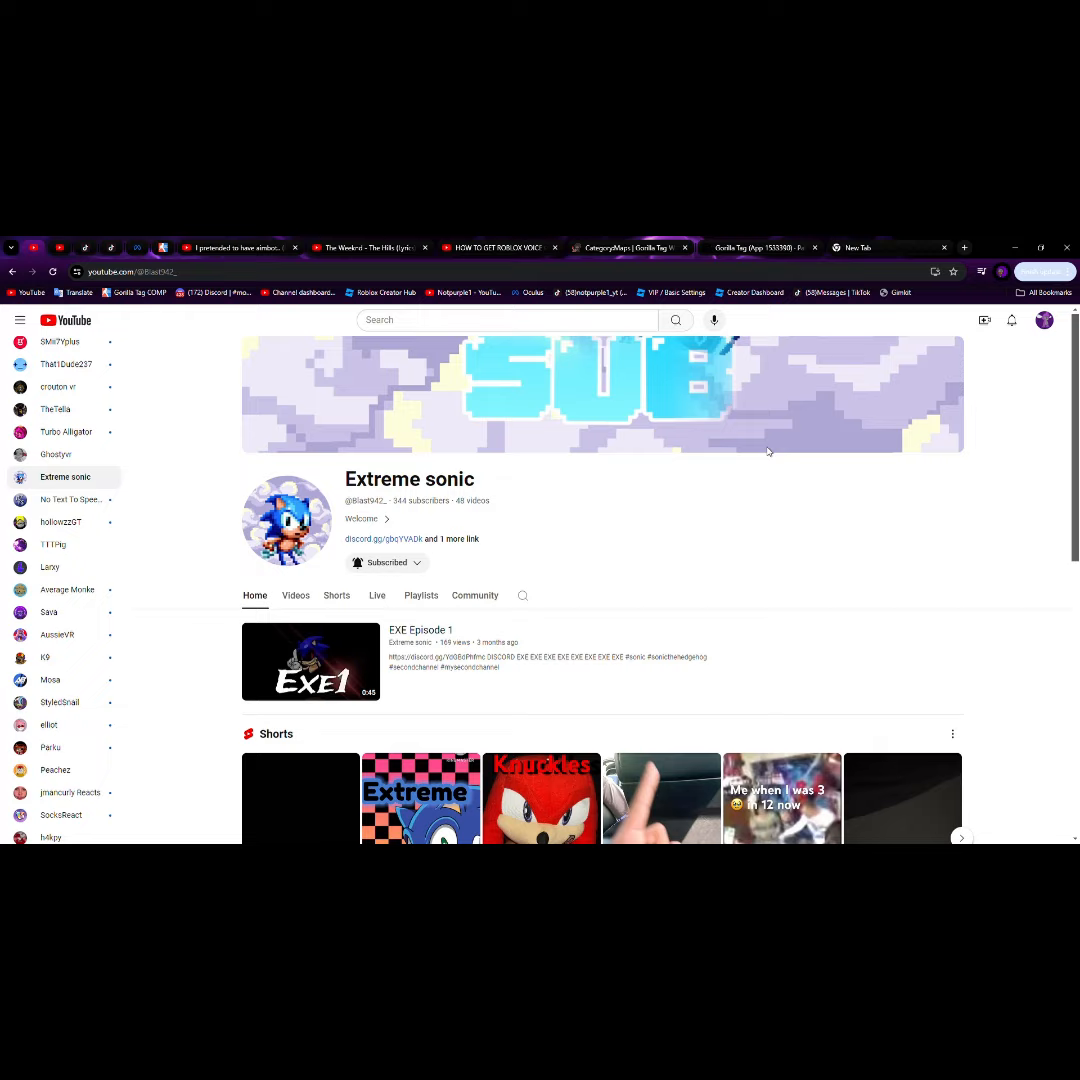
{"action": "mouse_move", "coordinate": [620, 460]}
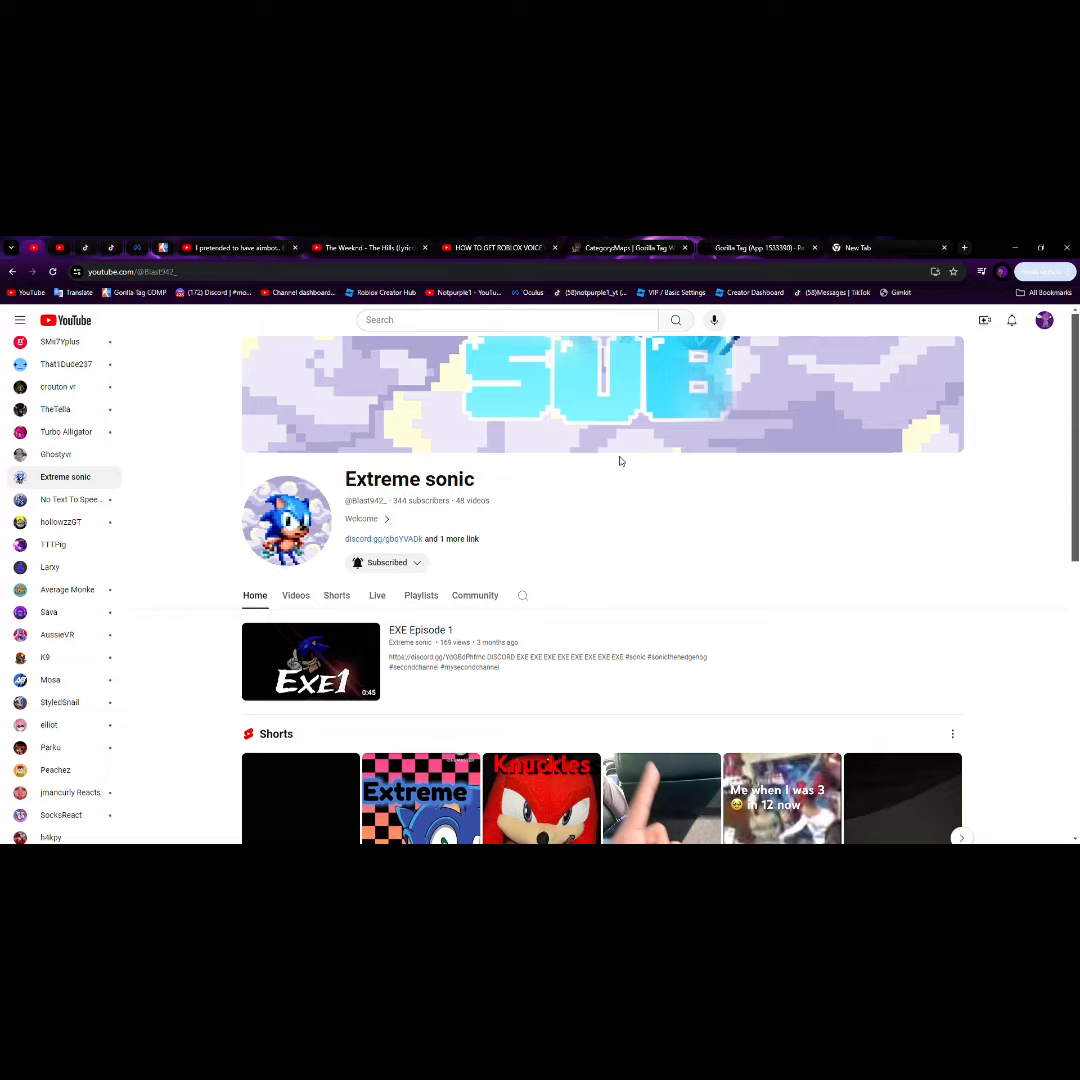
{"action": "mouse_move", "coordinate": [822, 328]}
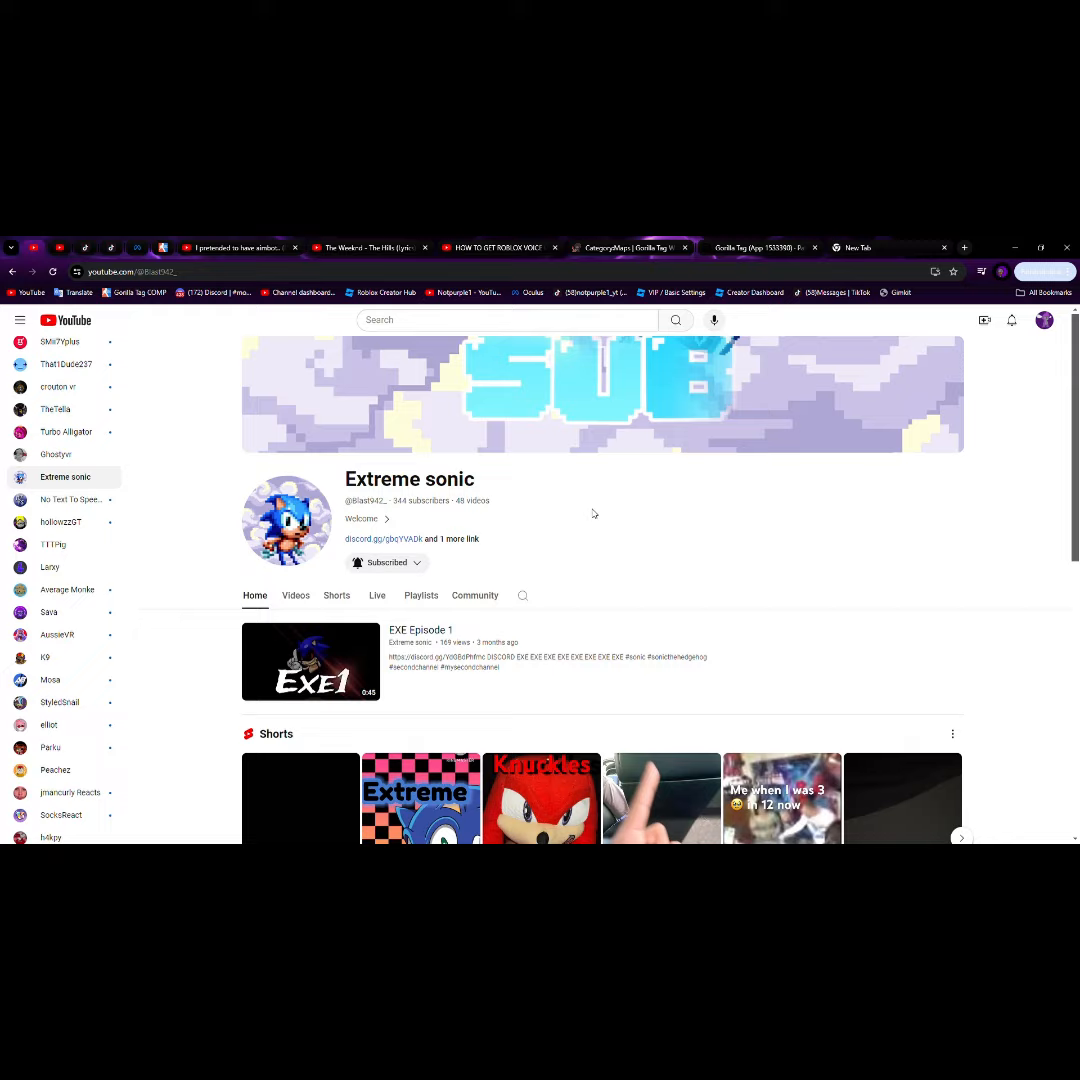
{"action": "mouse_move", "coordinate": [680, 466]}
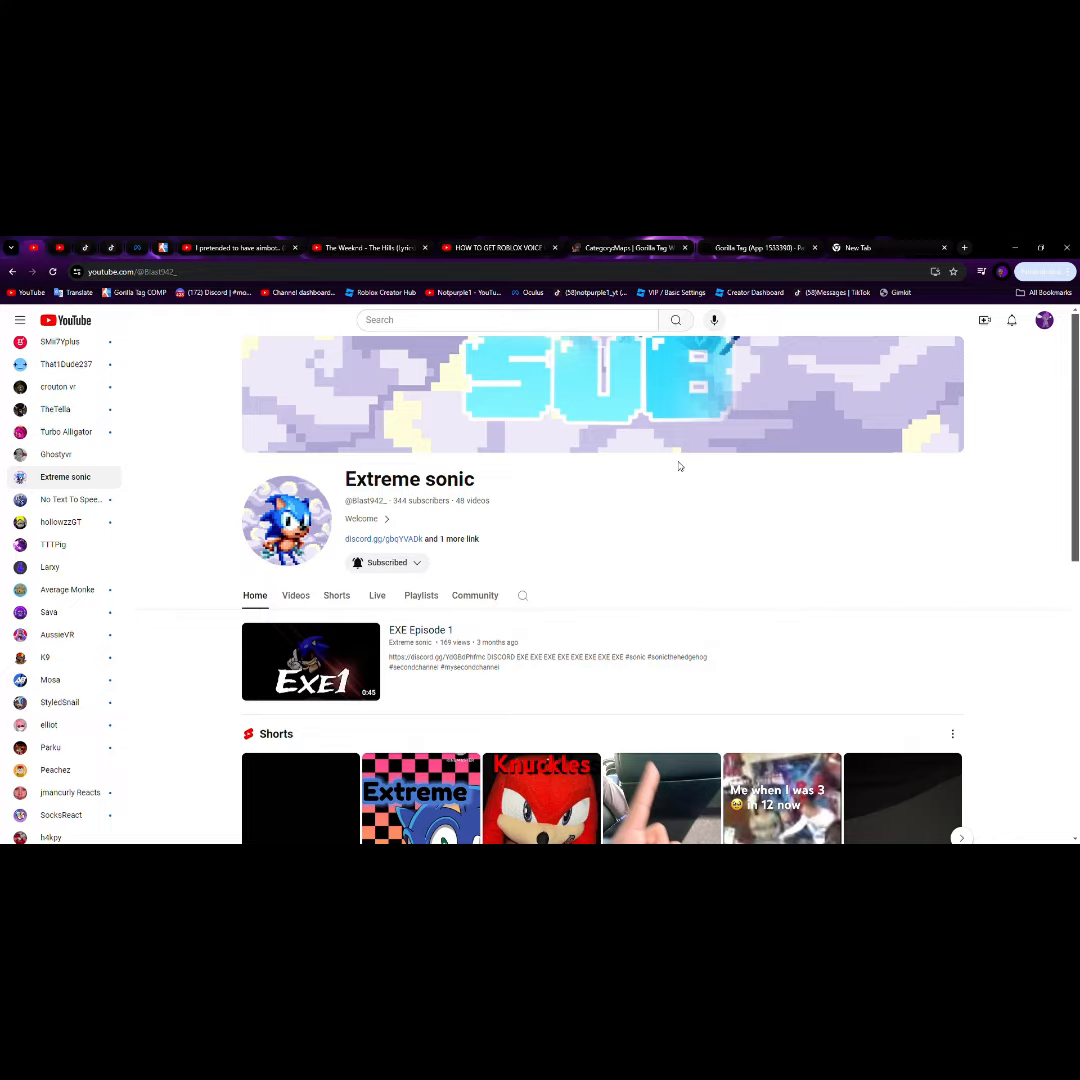
{"action": "mouse_move", "coordinate": [1058, 308]}
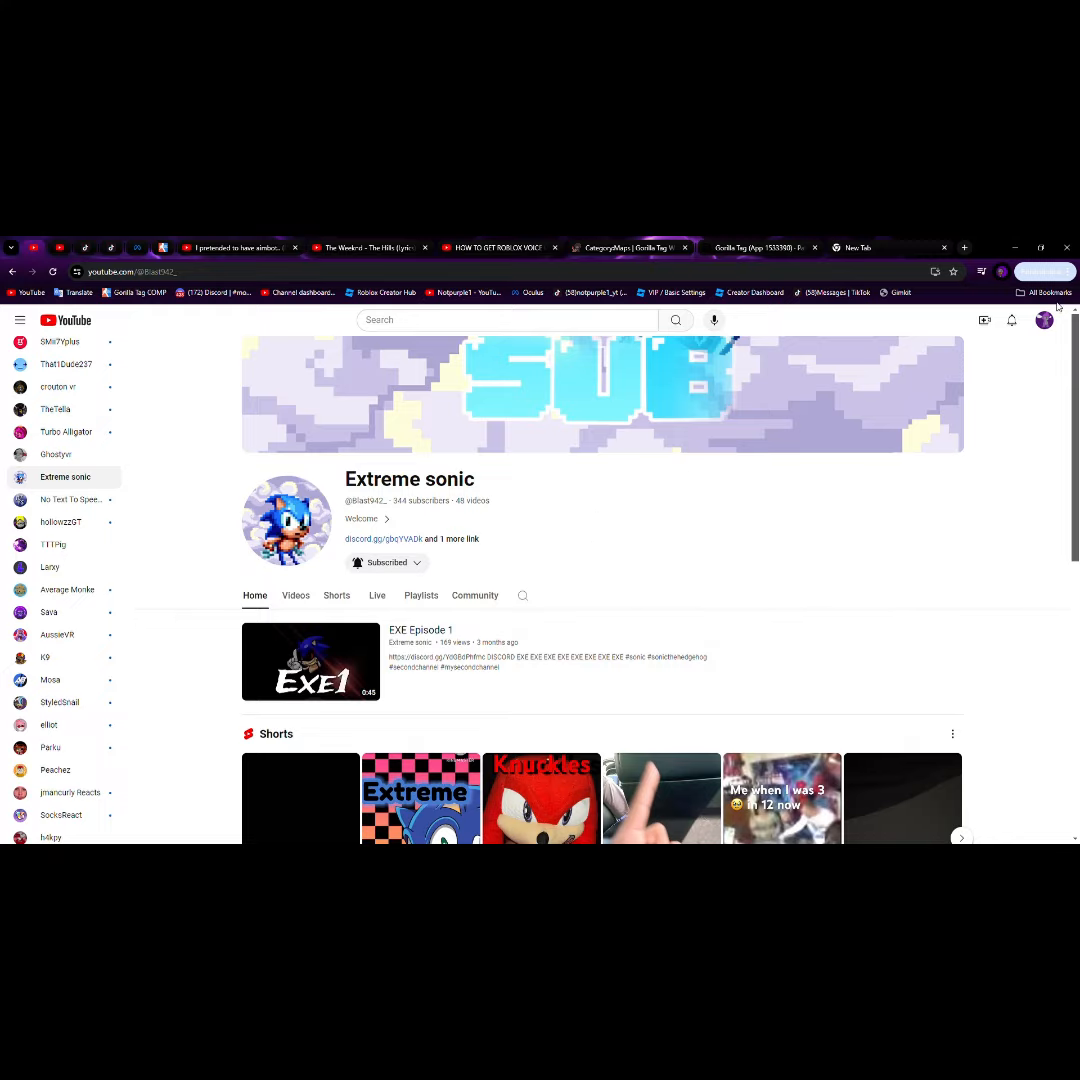